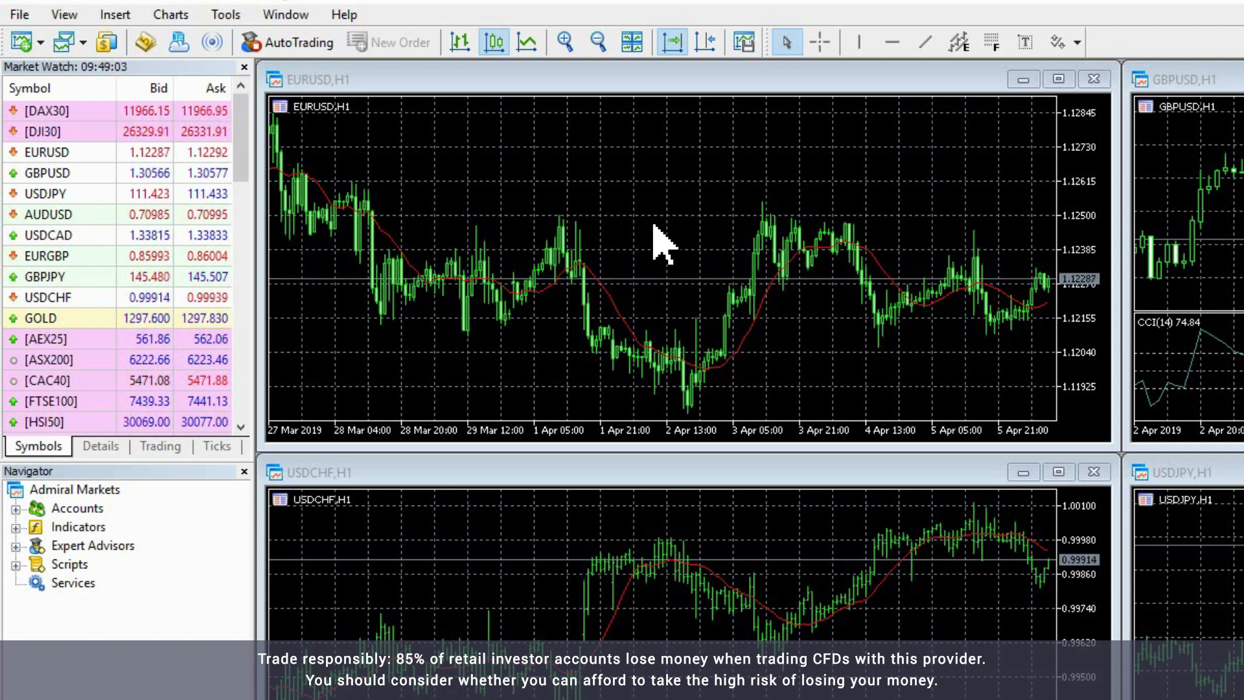
Trim Market Watch to four pairs via Hide All, then Show All symbols again
right_click(97, 129)
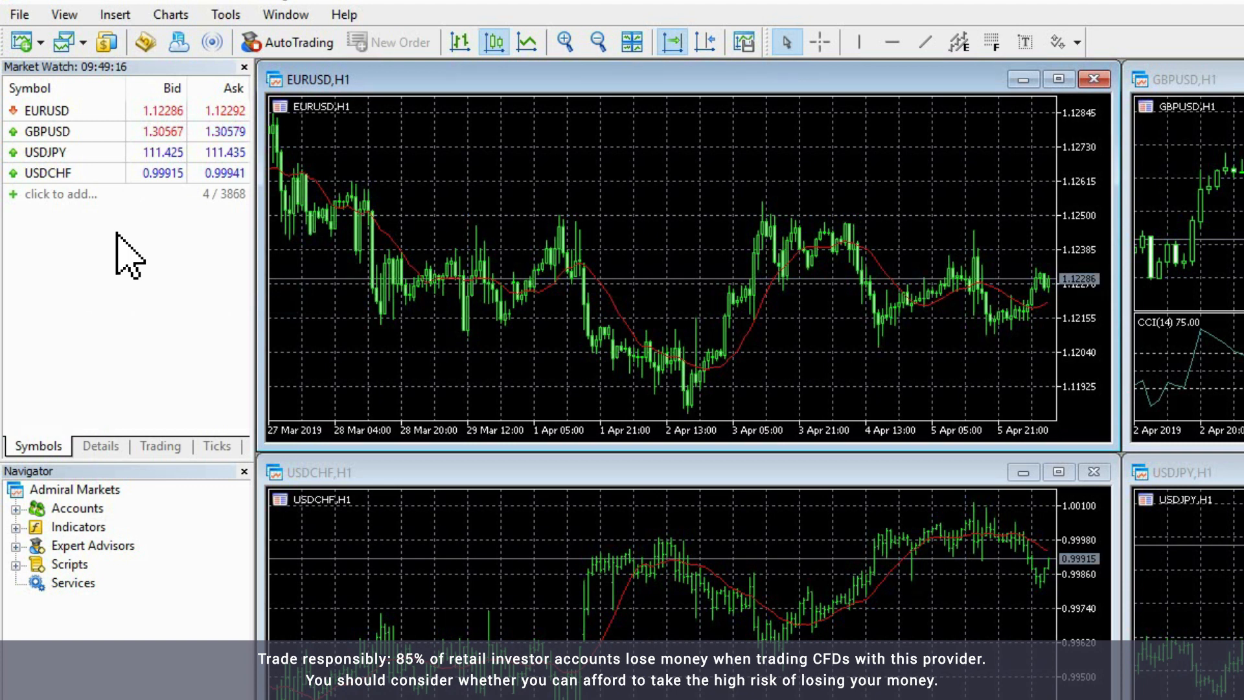
right_click(129, 254)
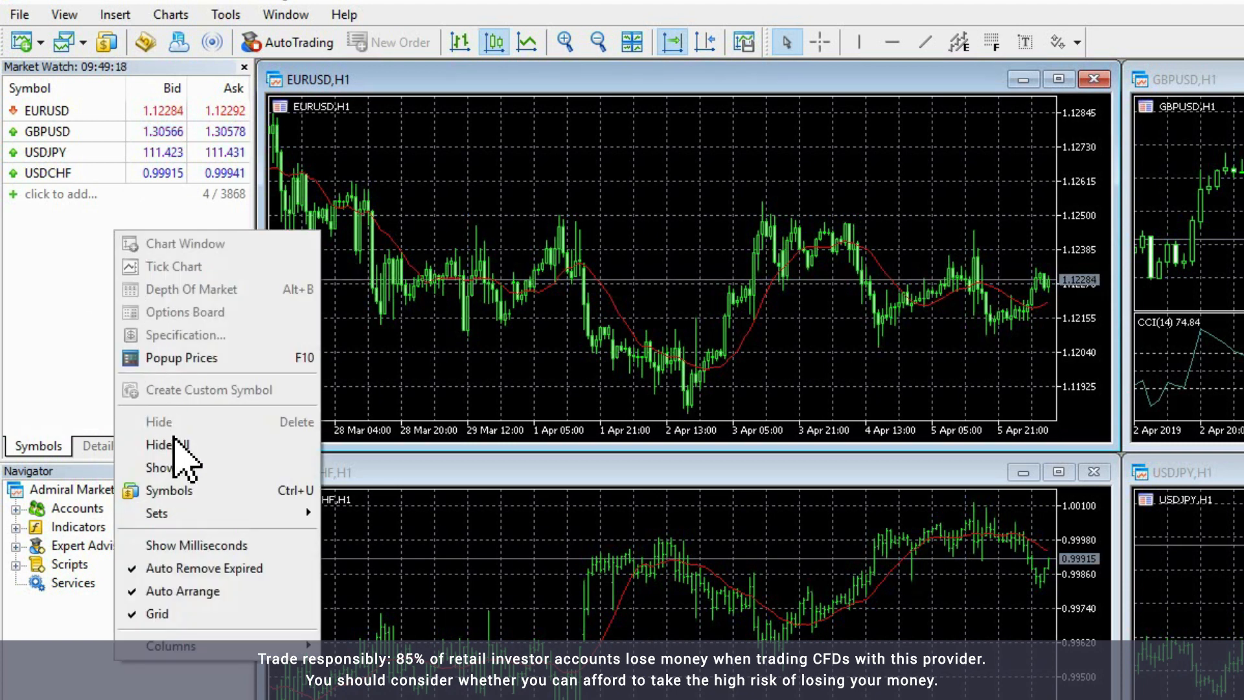
click(159, 467)
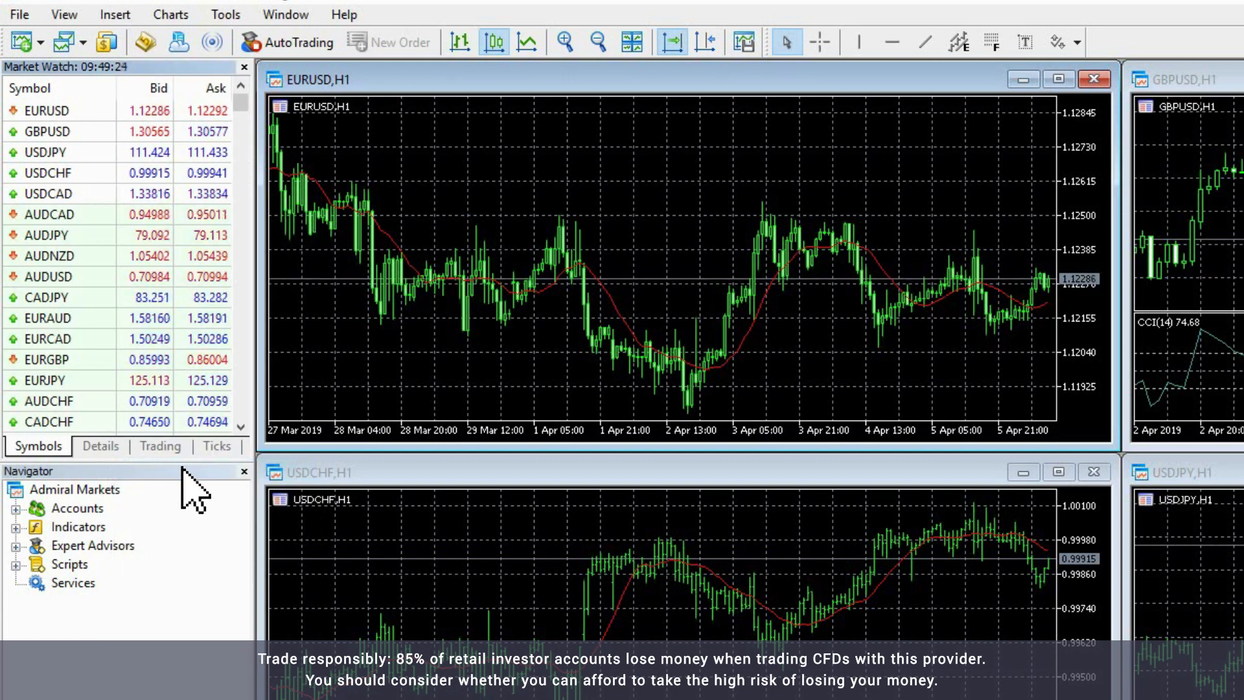
mouse_move(88, 233)
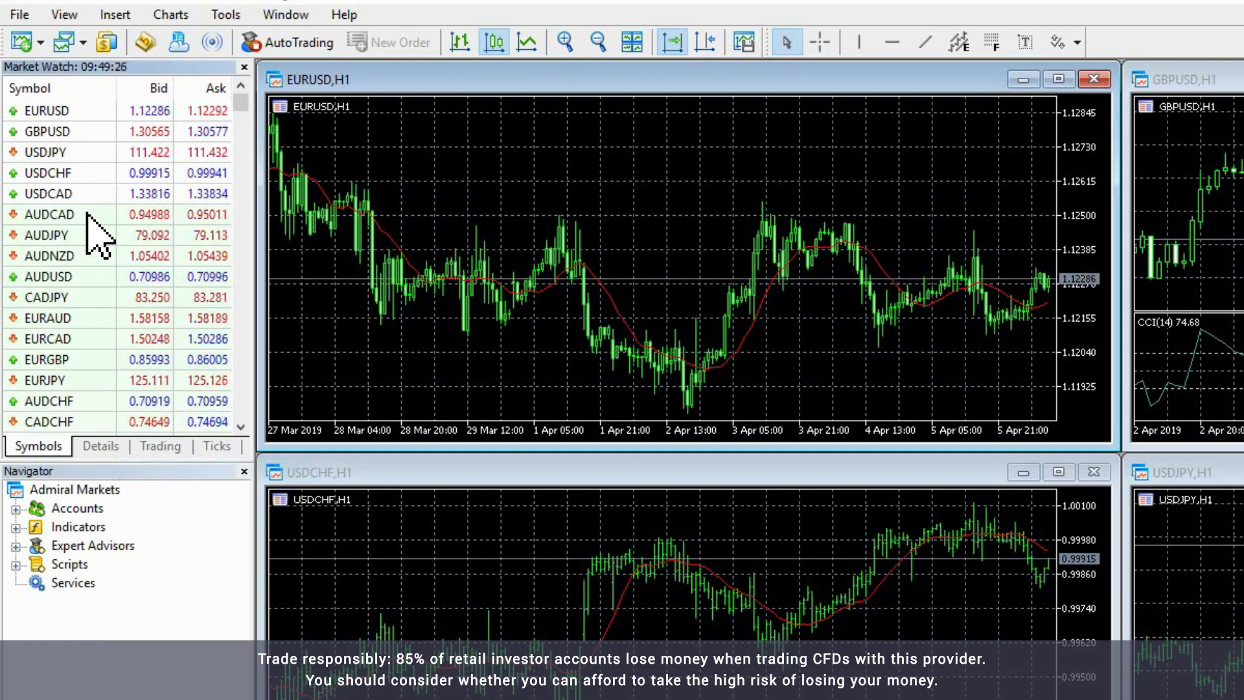
View EURUSD's Details, the one-click Trading panels and the Ticks data in Market Watch
right_click(39, 193)
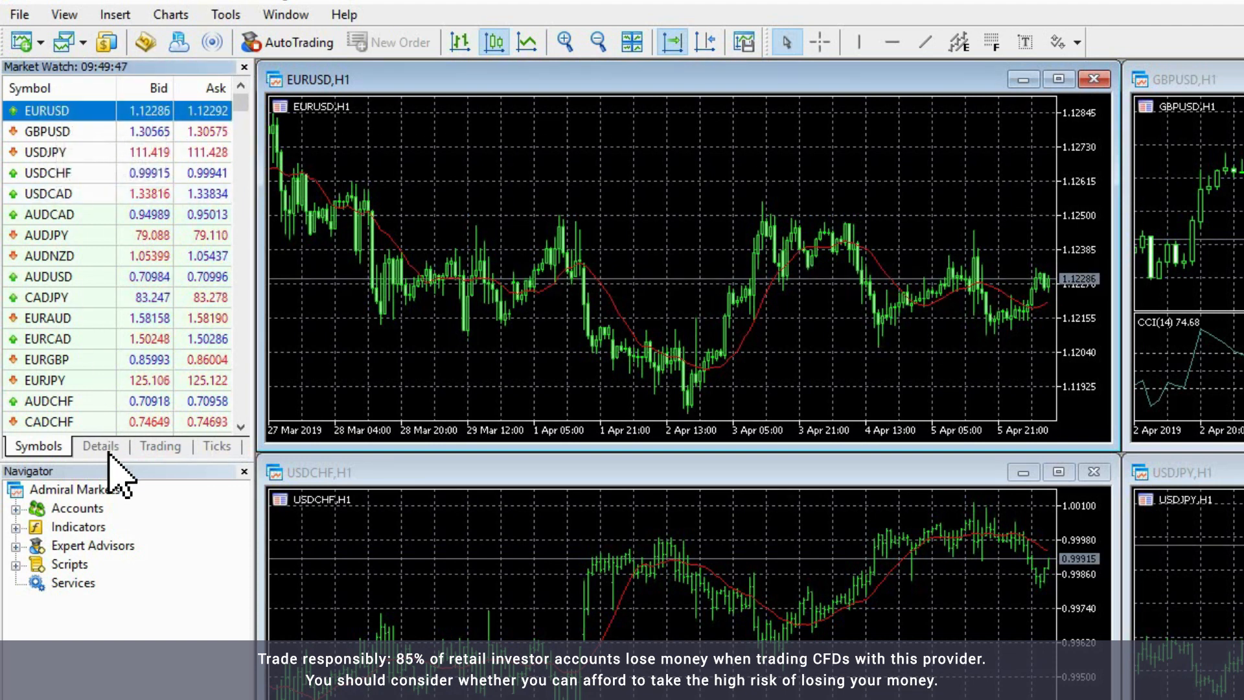
click(100, 446)
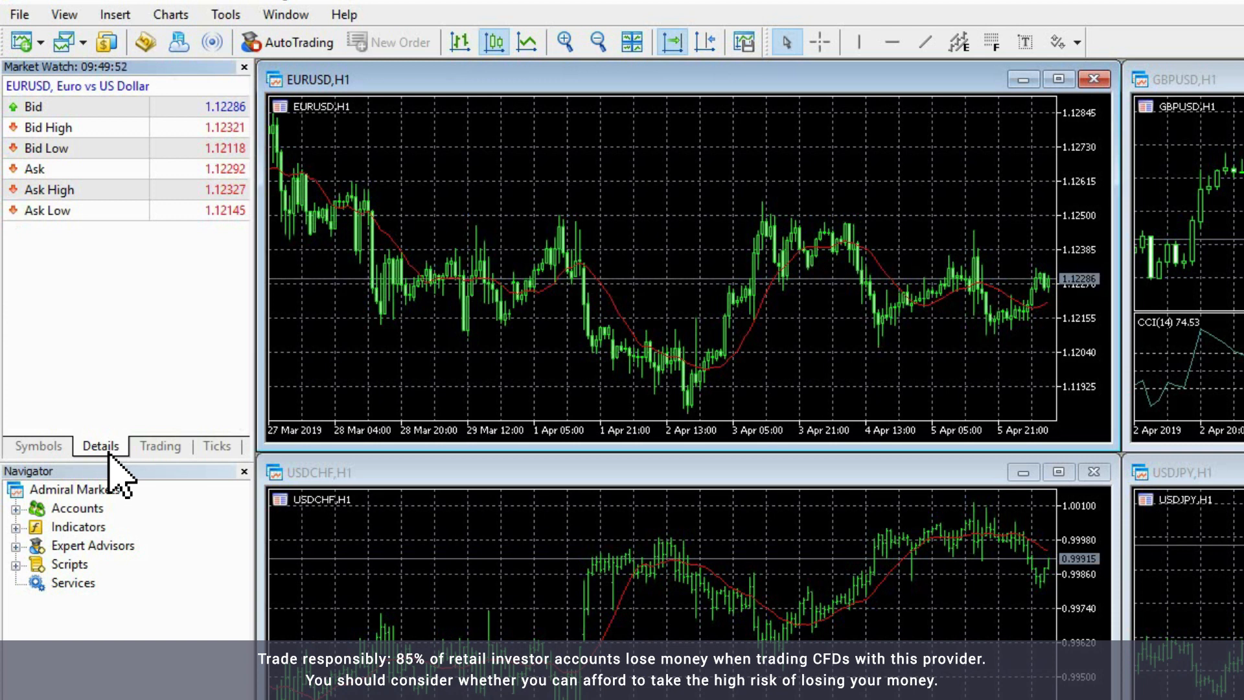
click(161, 446)
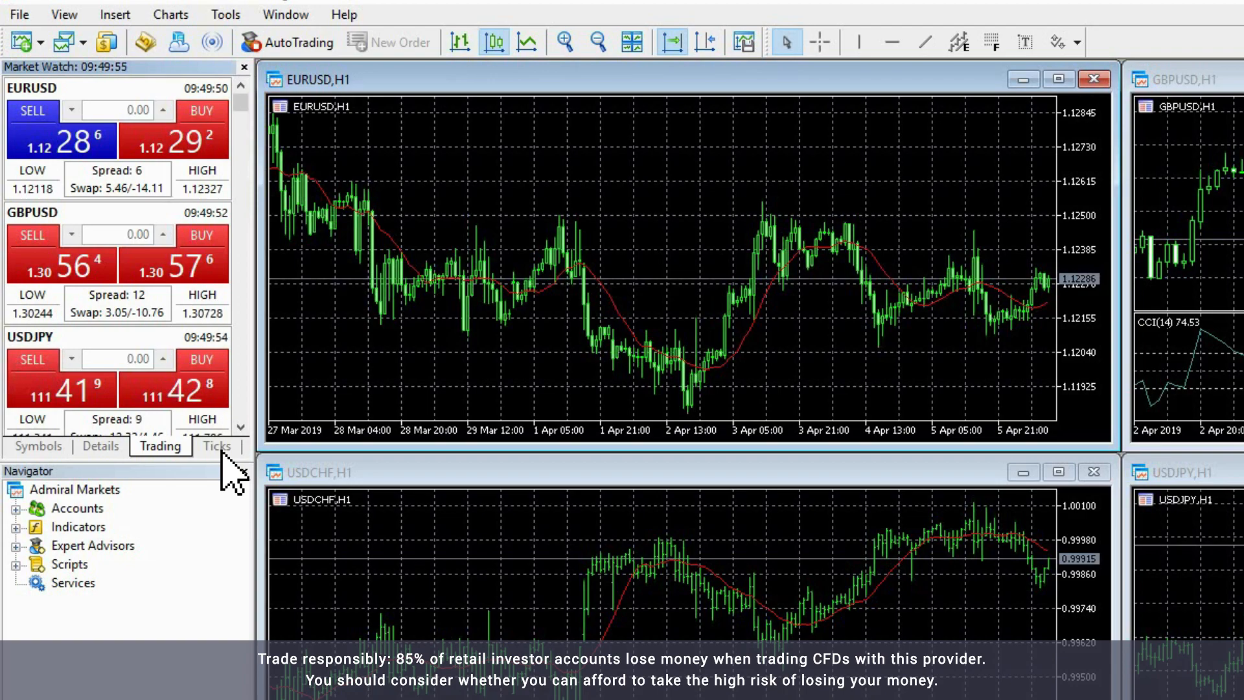
click(218, 446)
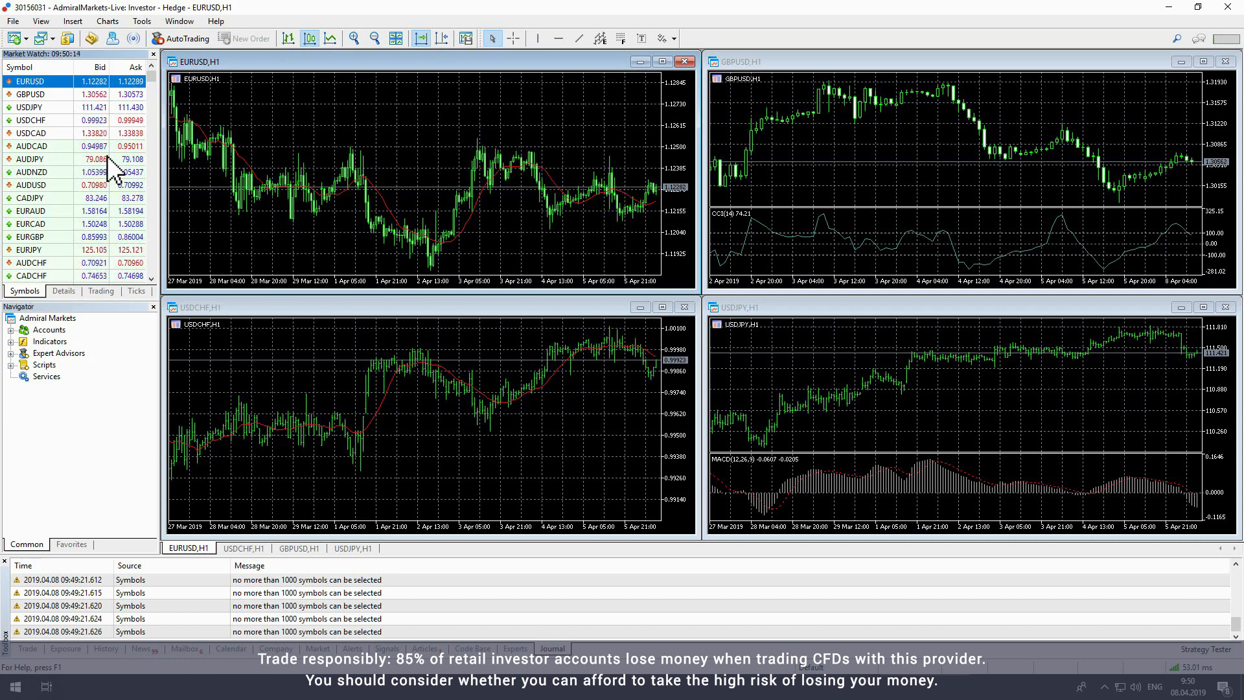
Tile the open chart windows from the Window menu and maximize the EURUSD chart
click(191, 21)
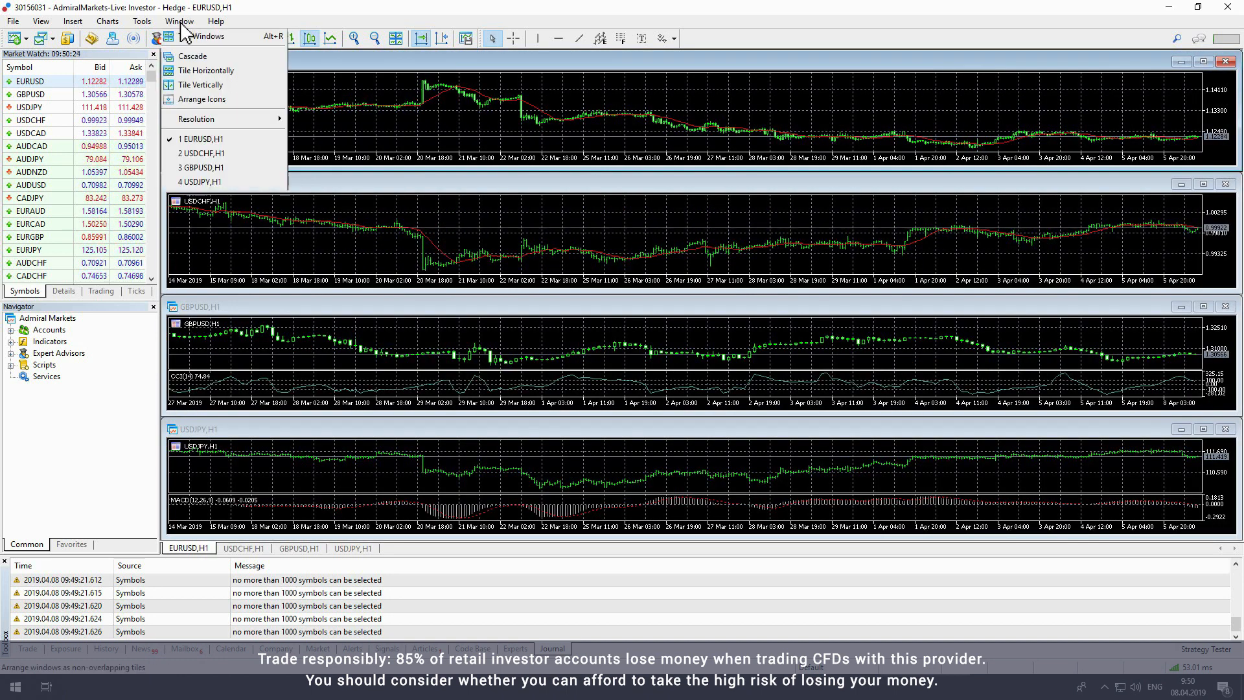
click(201, 86)
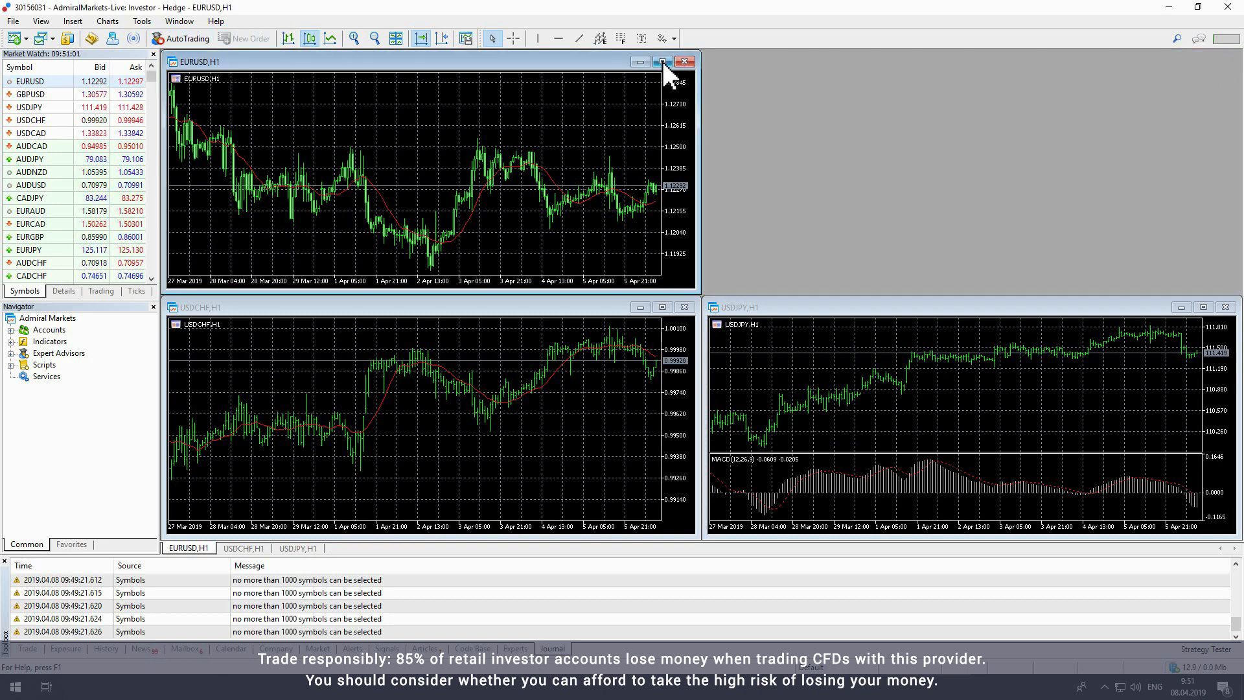
click(660, 61)
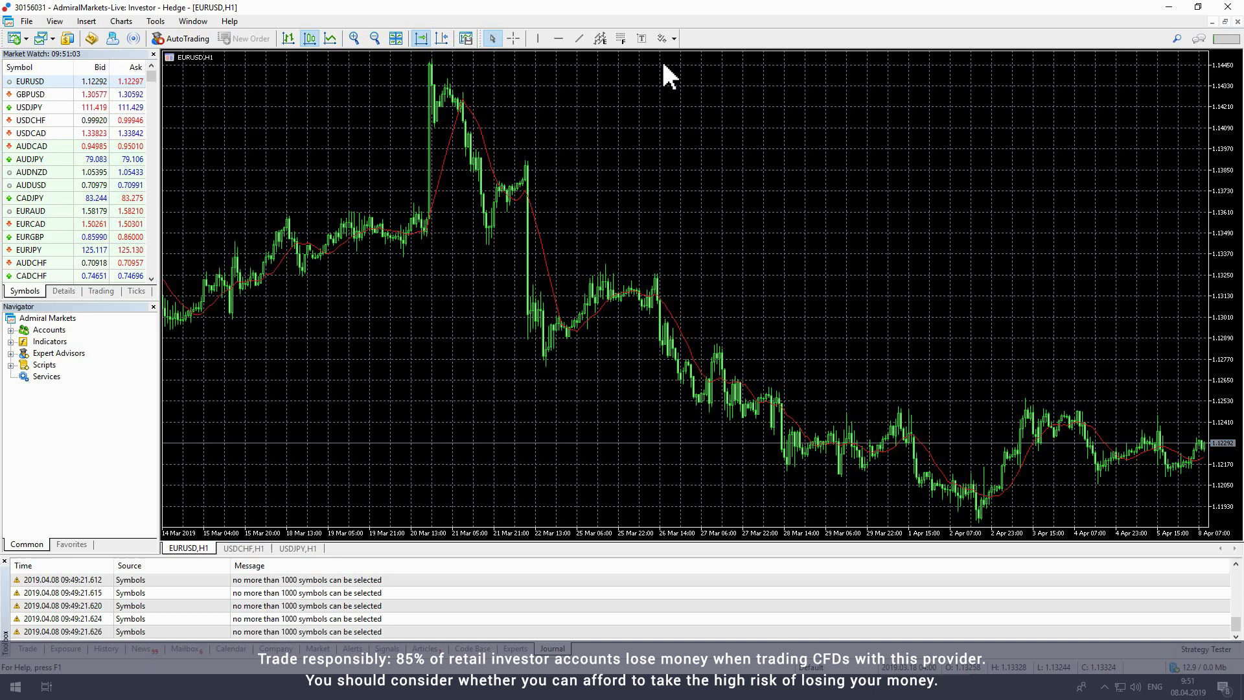
mouse_move(623, 127)
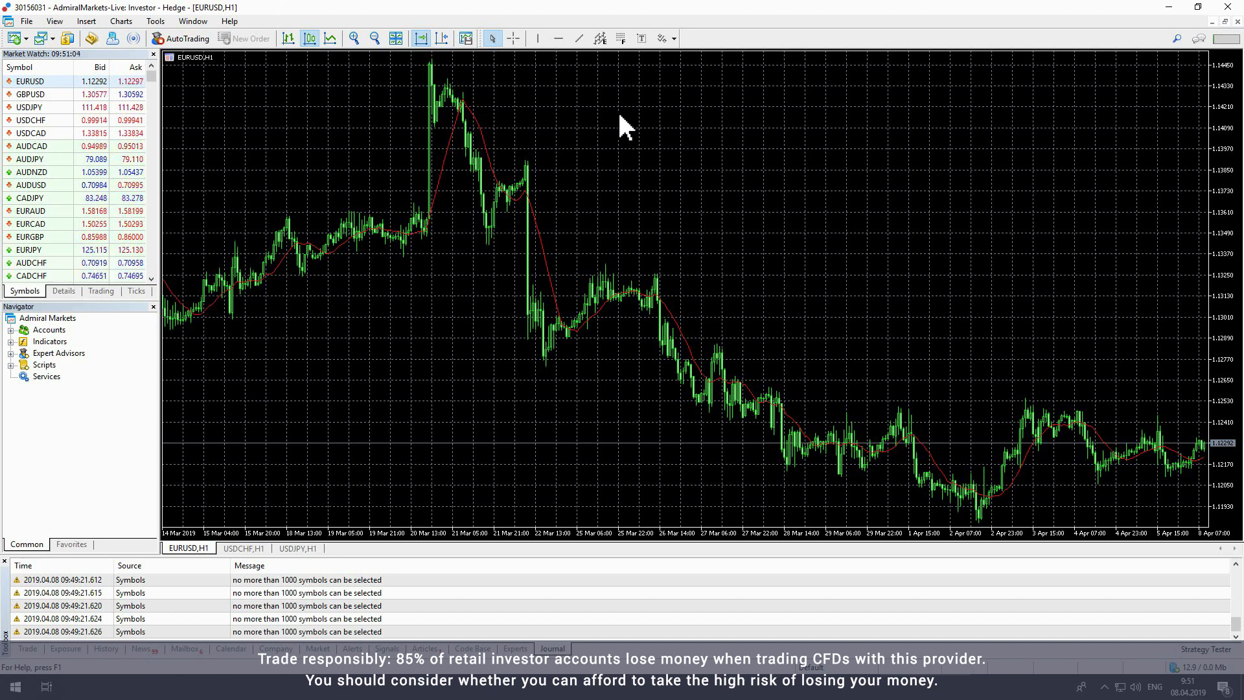
Switch to the USDCHF chart, then to the USDJPY chart
click(244, 548)
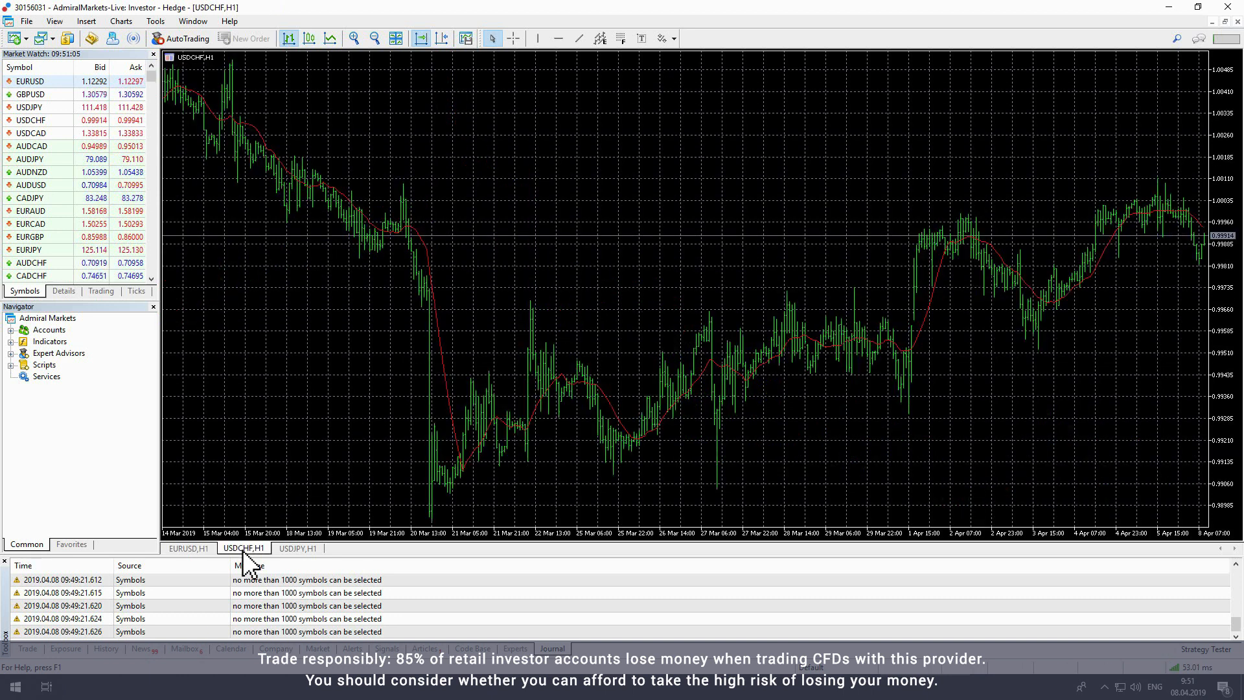
click(297, 548)
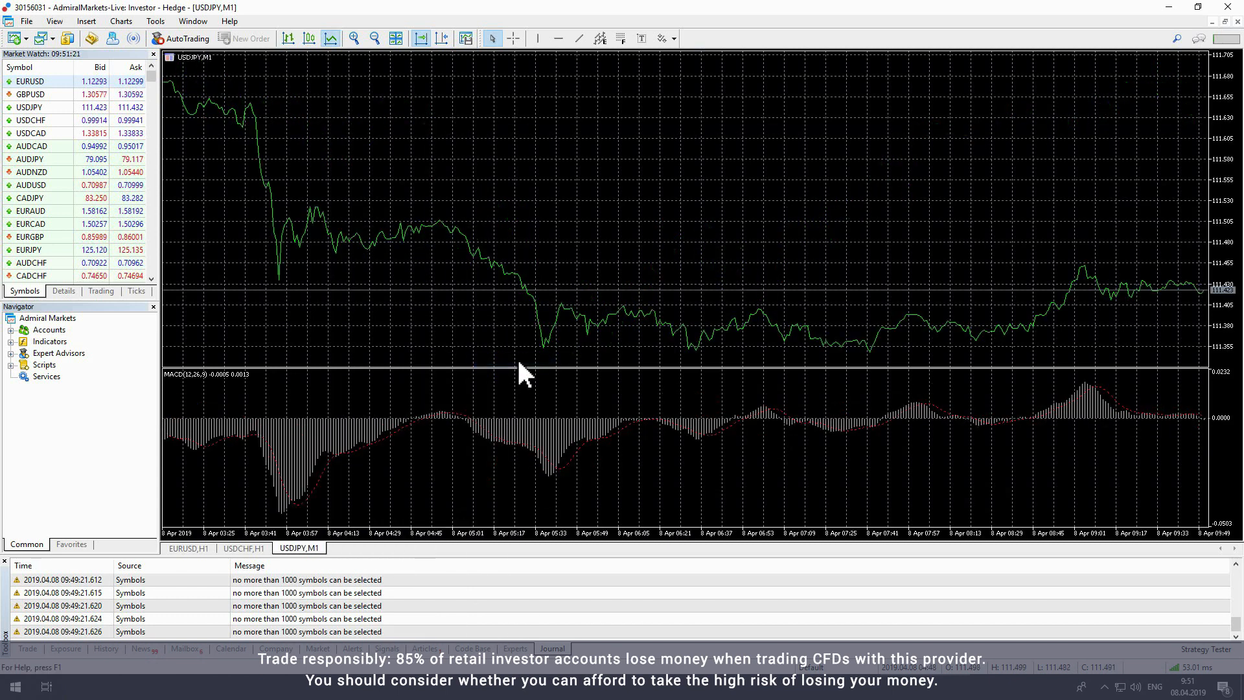
Set the USDJPY chart to the Monthly timeframe and view its Colors properties
right_click(524, 376)
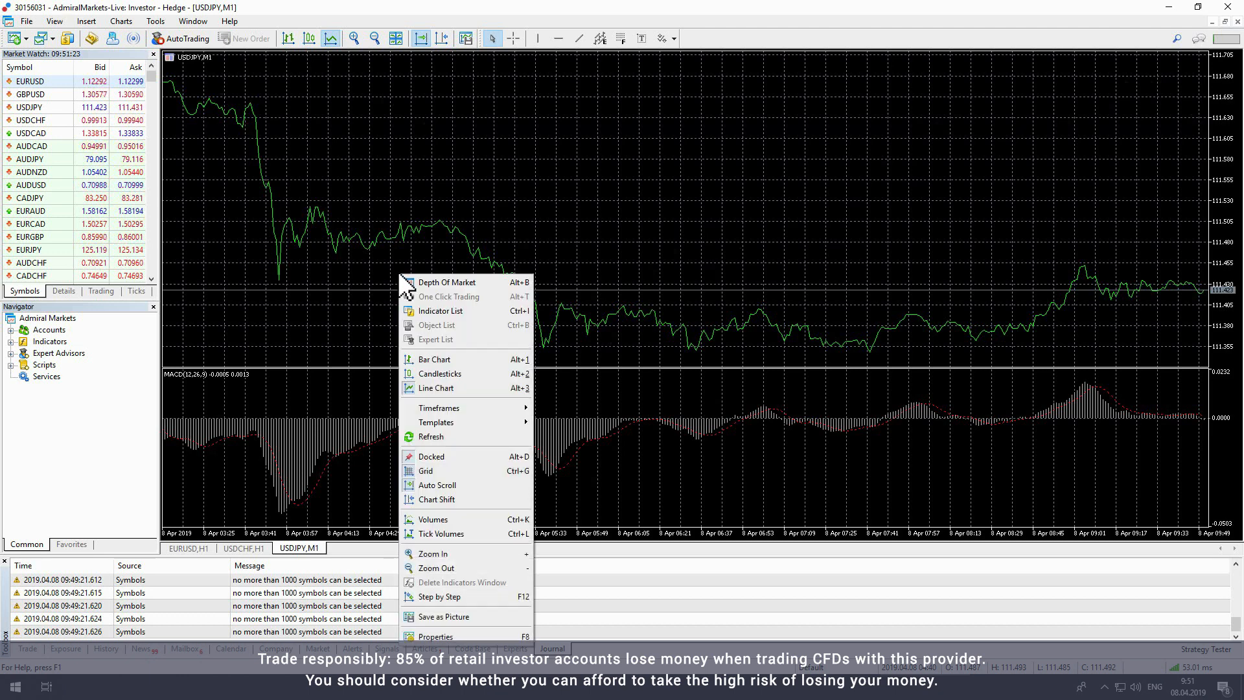
mouse_move(439, 407)
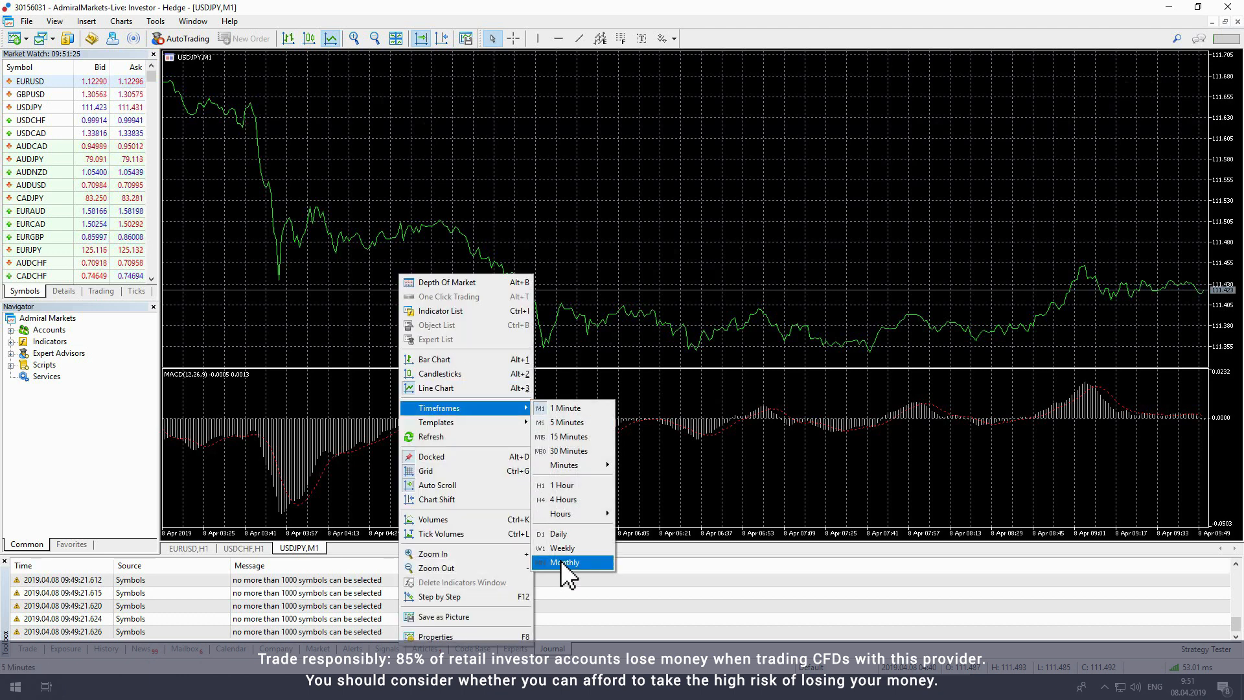
click(565, 561)
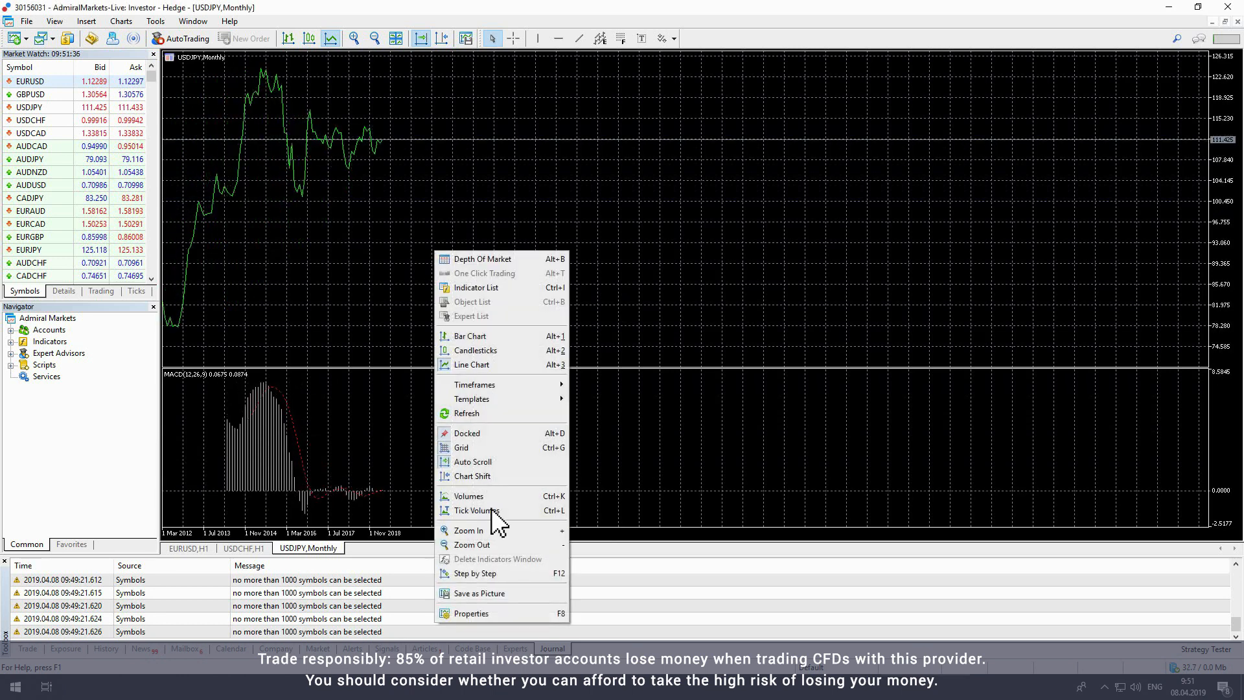
click(472, 613)
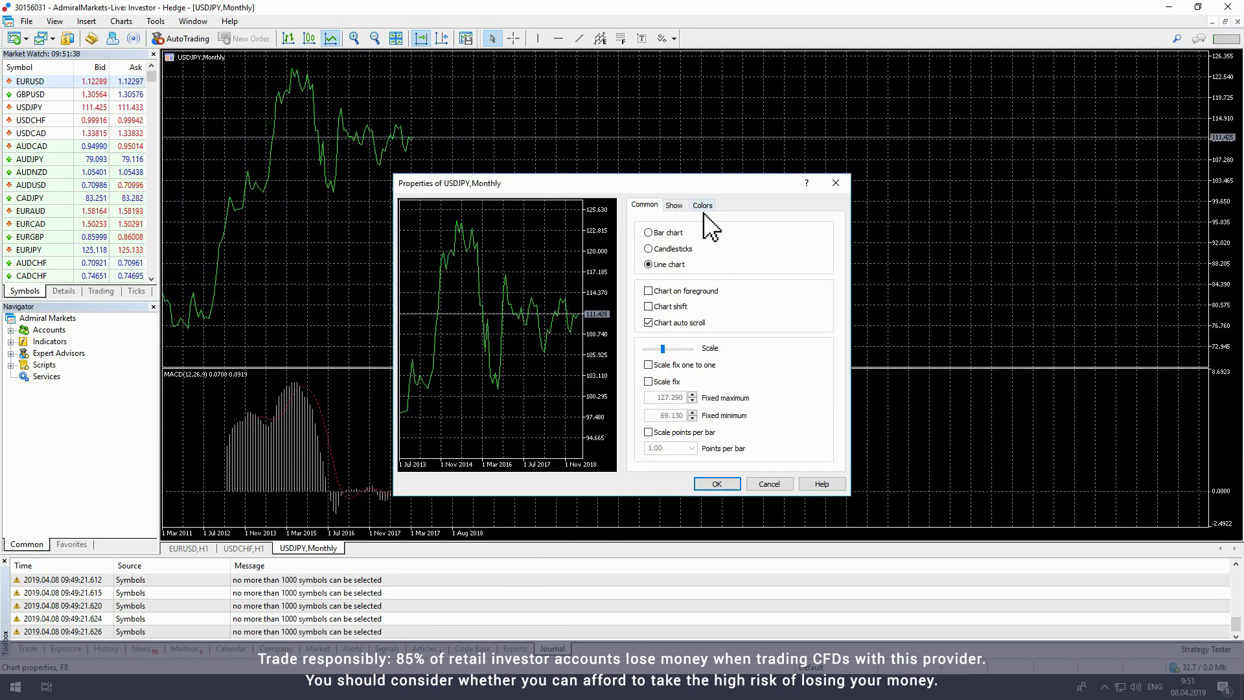
click(702, 205)
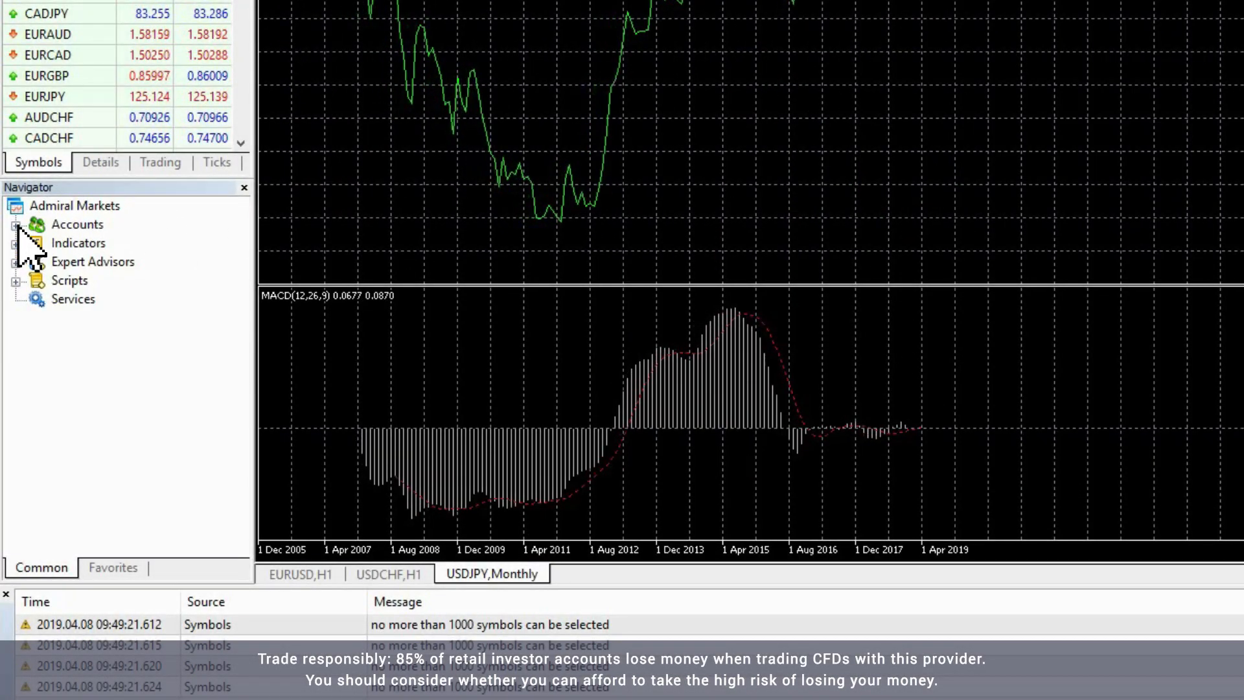
From Navigator Indicators > Trend, add a 10-period simple Moving Average in red
click(16, 224)
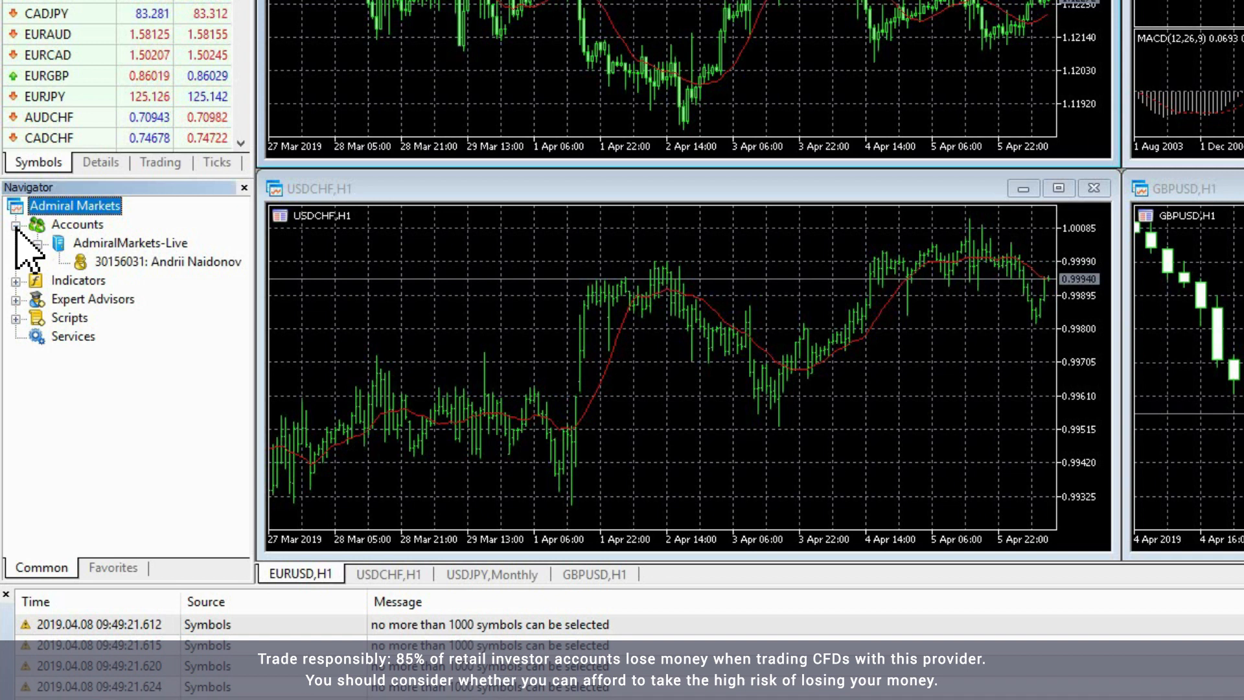
click(13, 225)
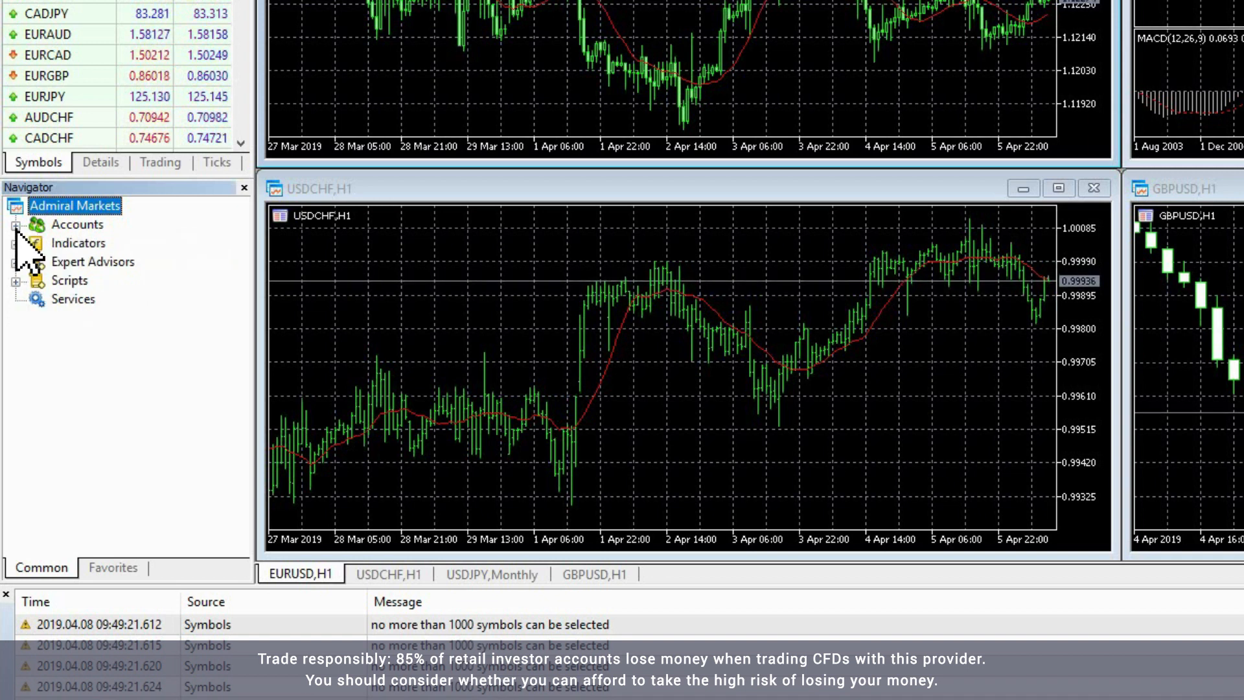
click(14, 244)
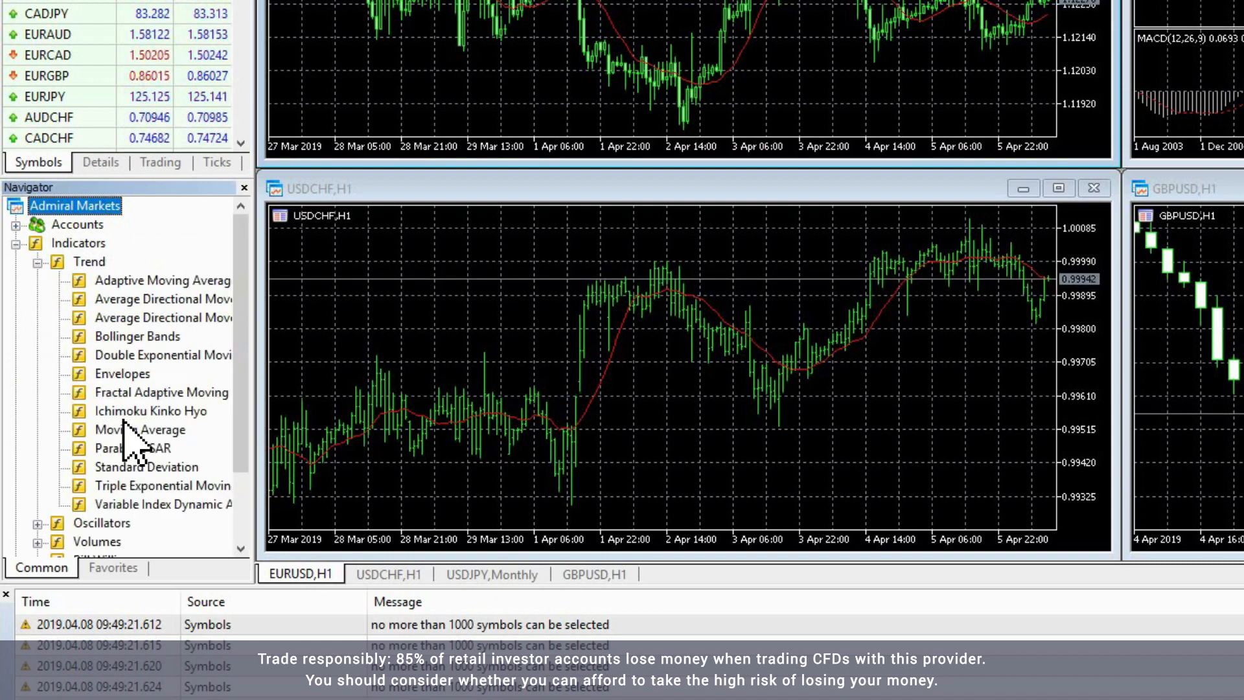
double_click(132, 429)
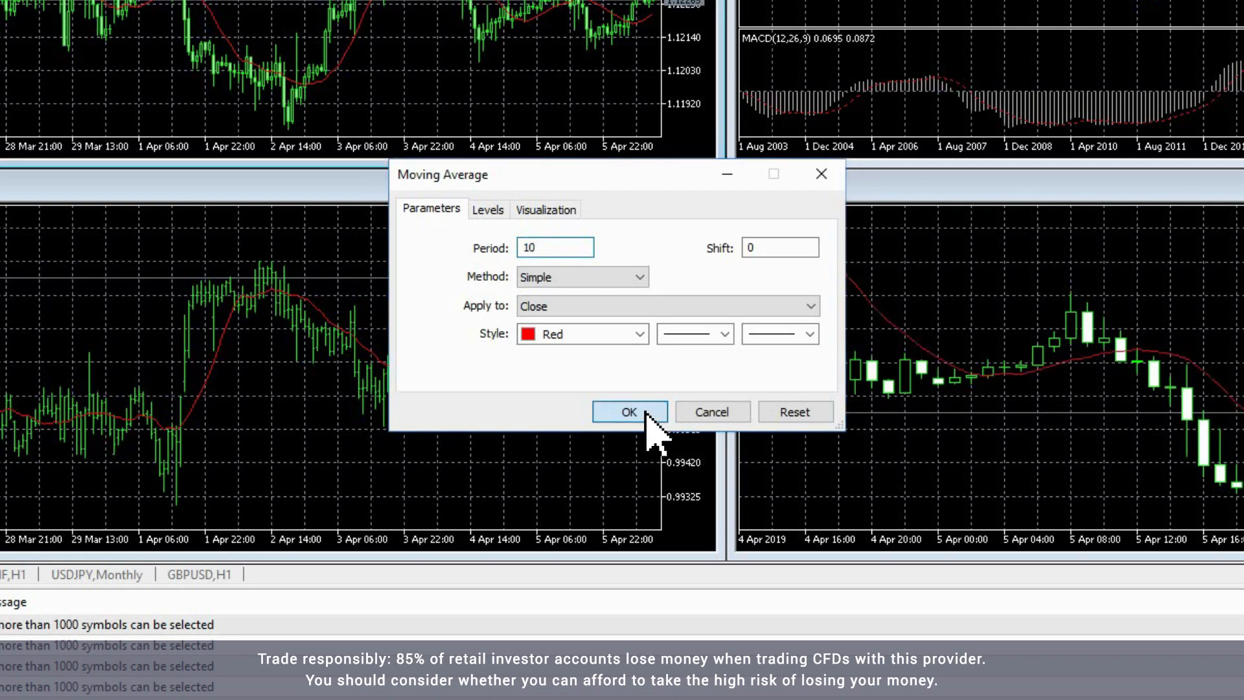
click(629, 412)
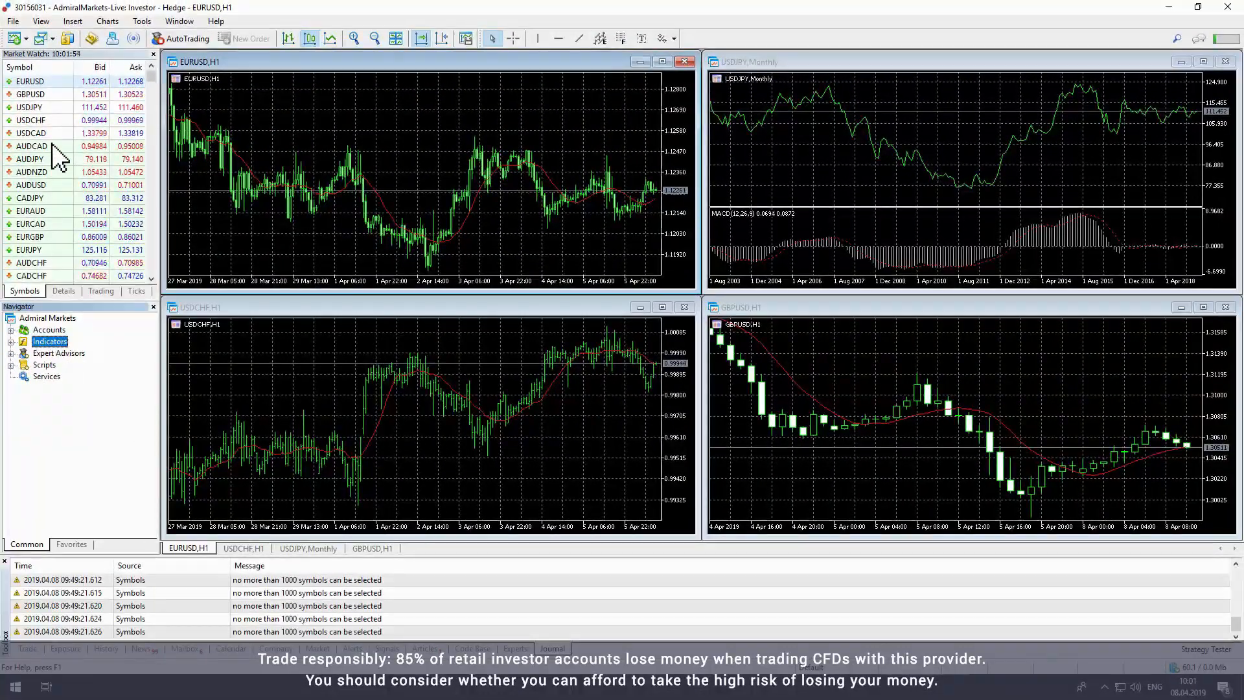
Page through the Toolbox Mailbox, Market, Alerts, Experts, Trade and History tabs
click(63, 22)
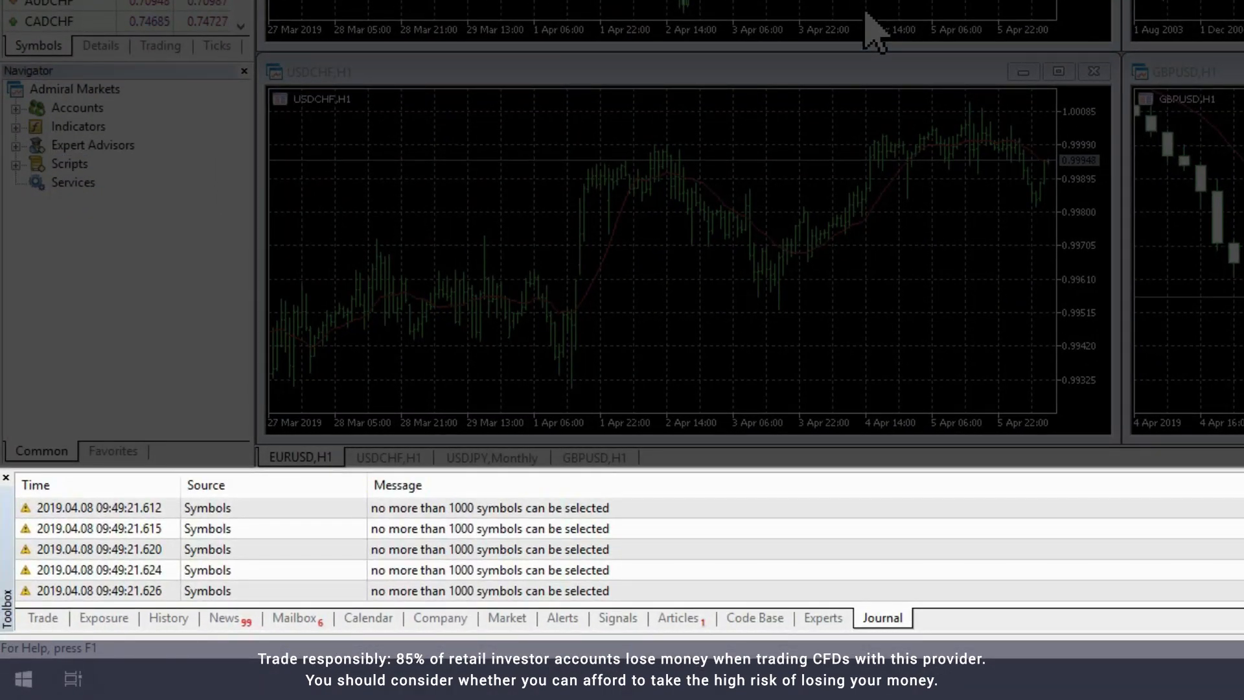
click(293, 618)
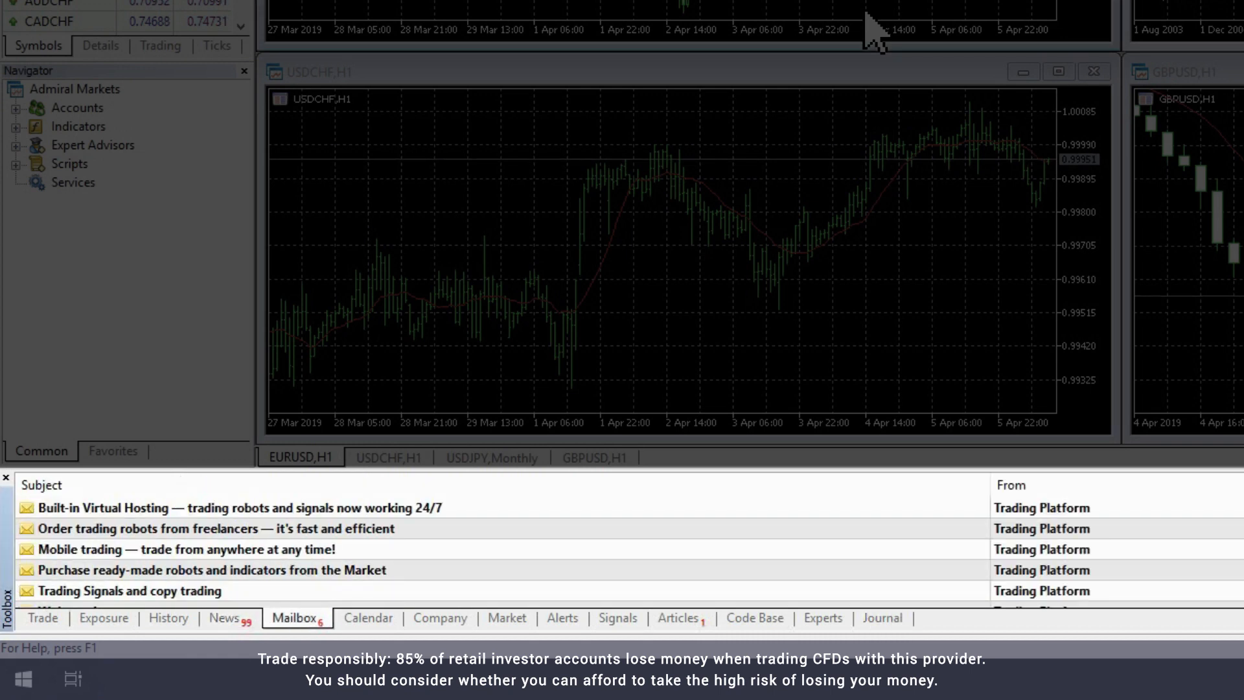
click(507, 618)
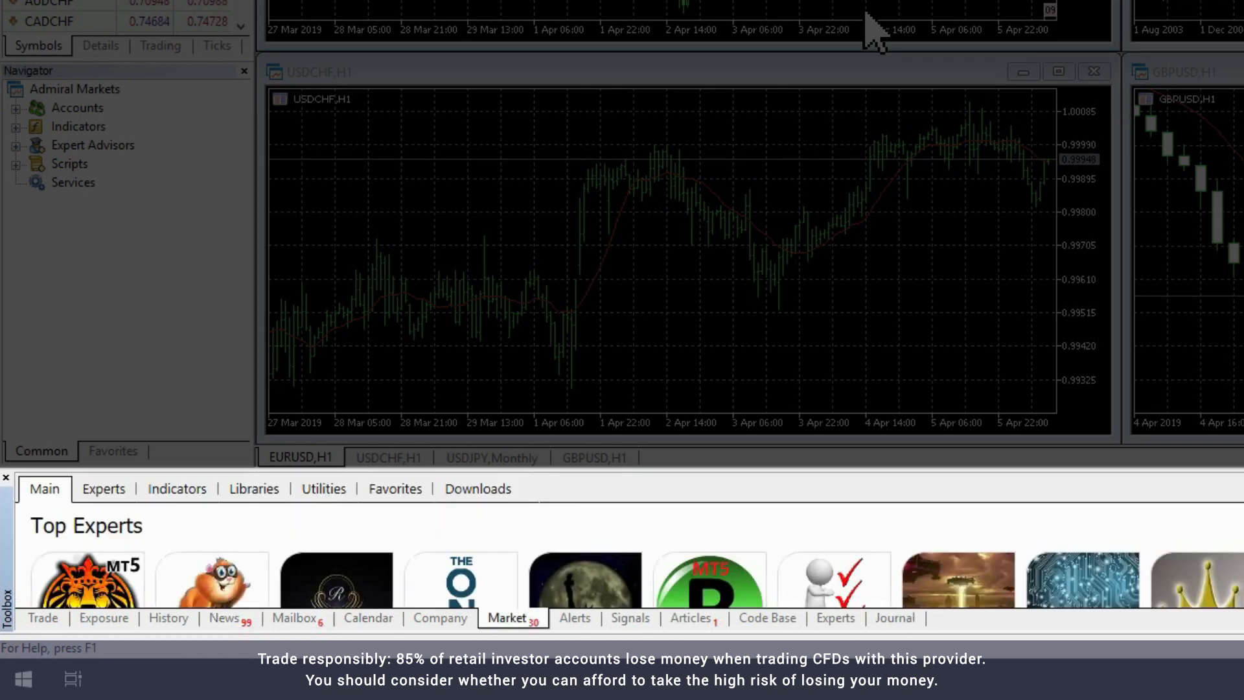
click(575, 618)
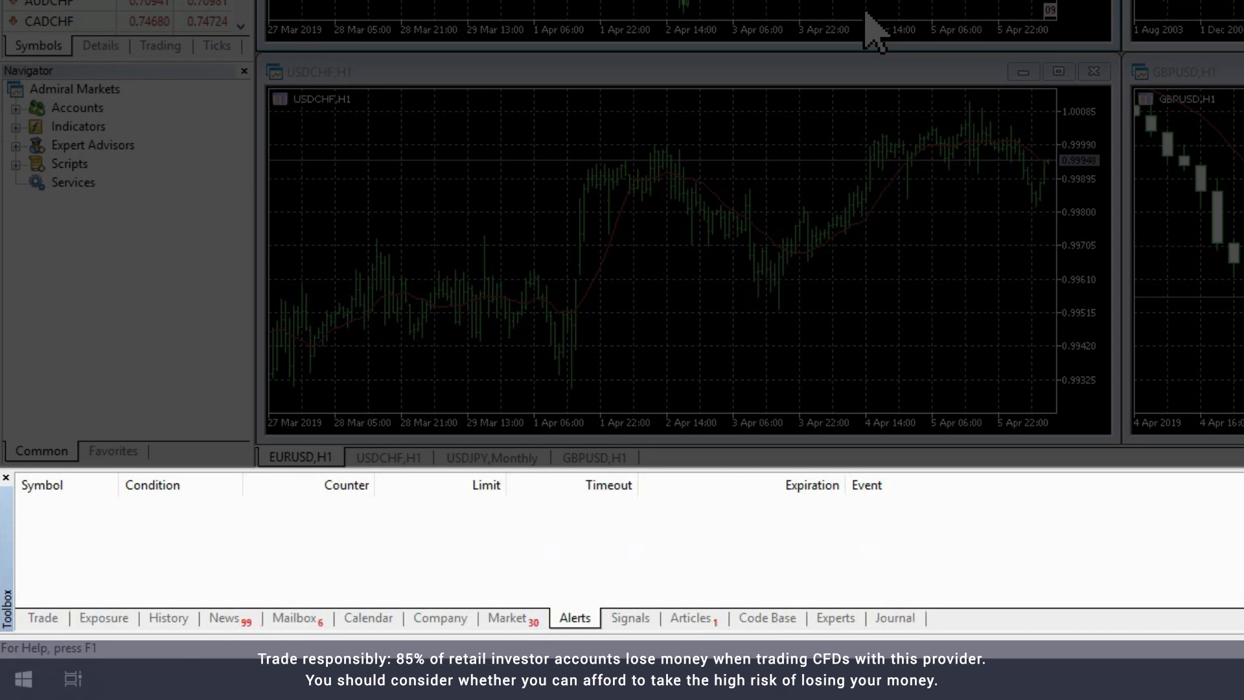
click(834, 618)
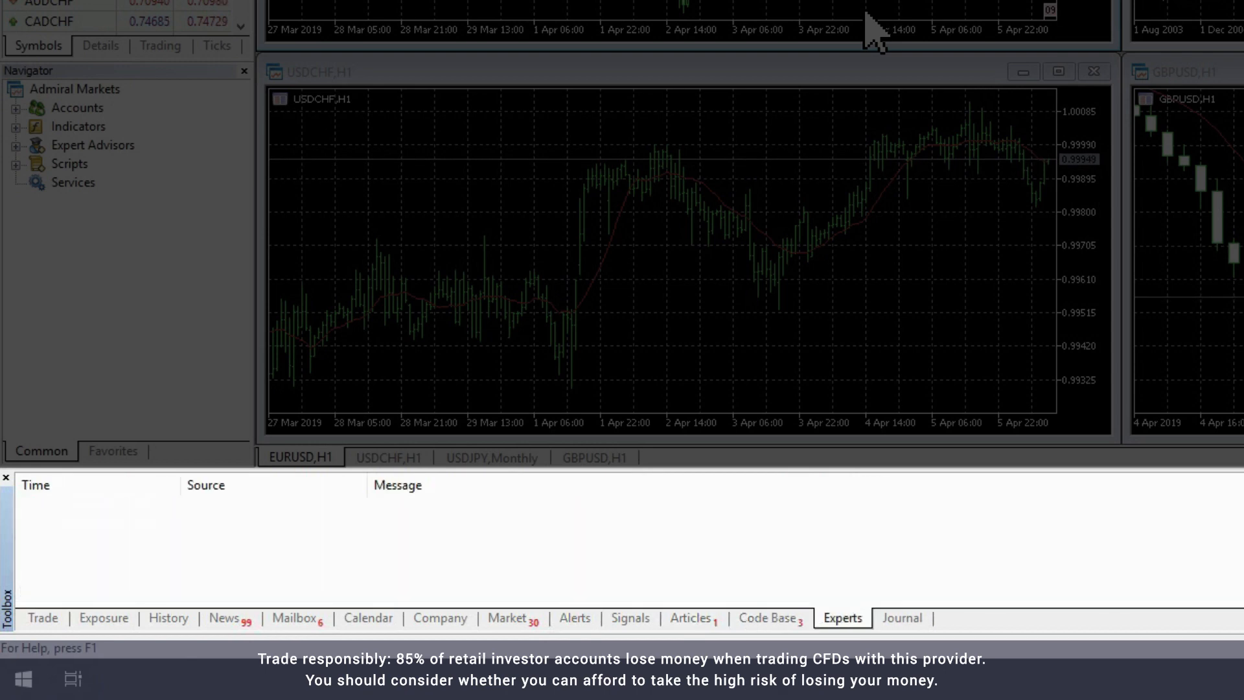
click(42, 617)
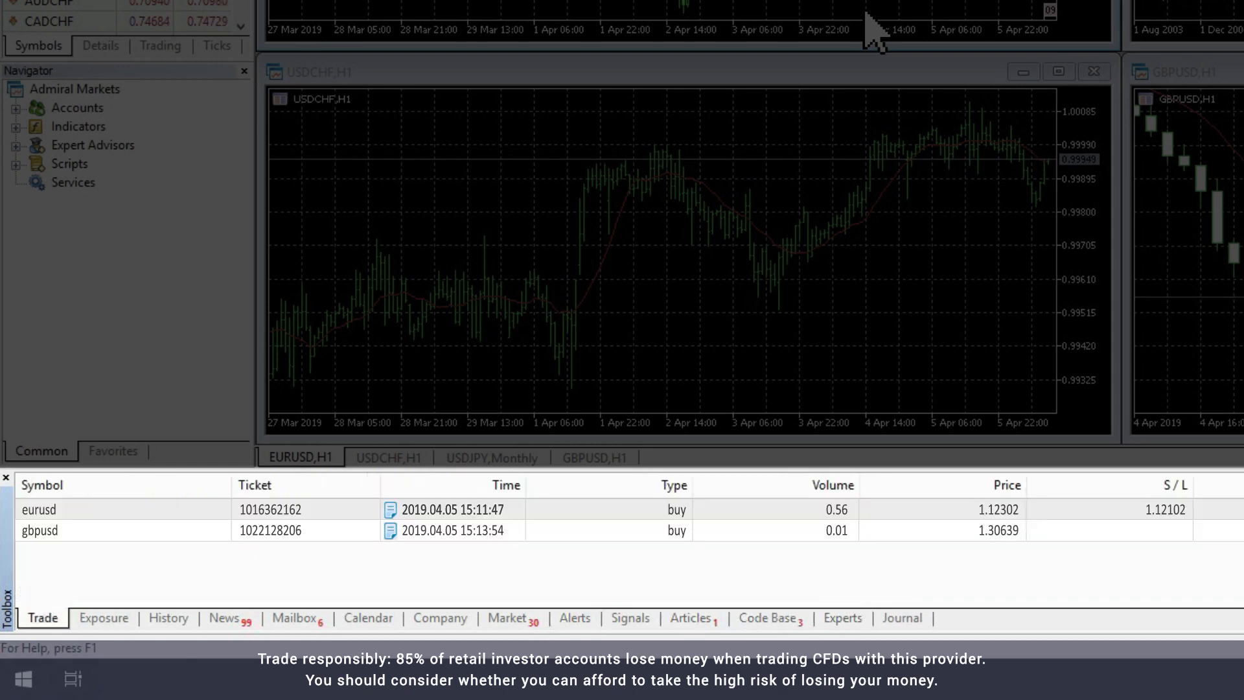
click(169, 618)
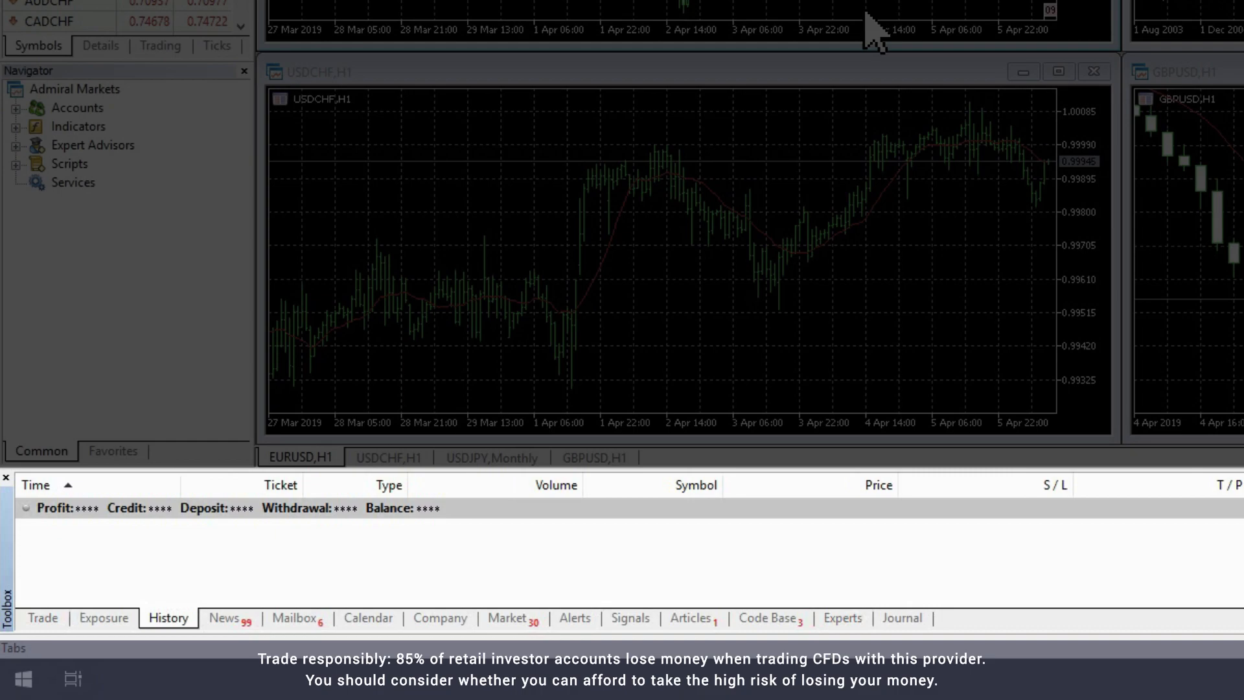